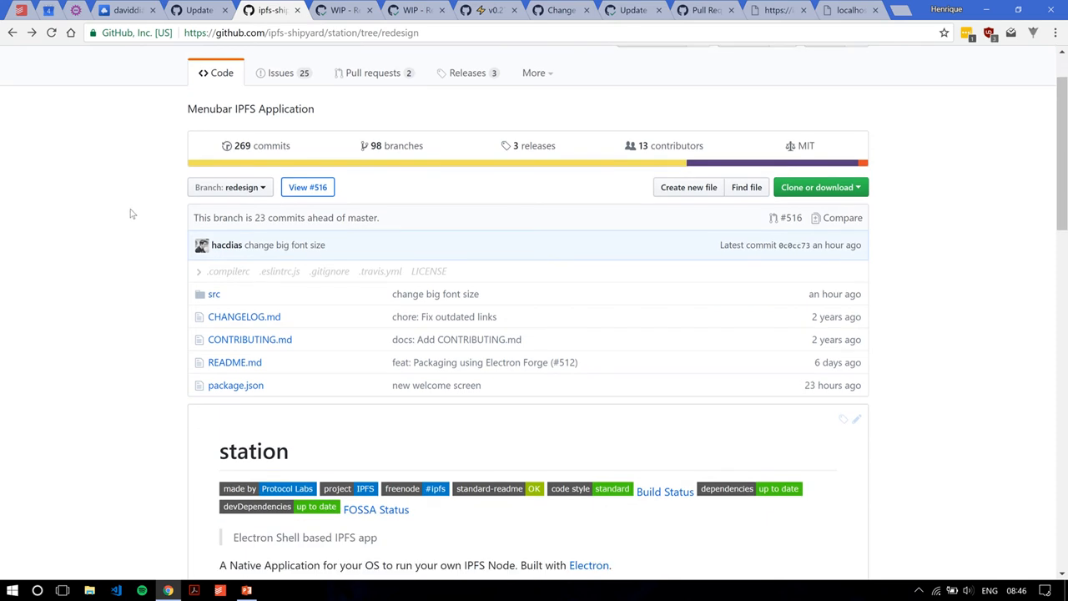
Browse down the repository page and list its closed pull requests
scroll("down", 3)
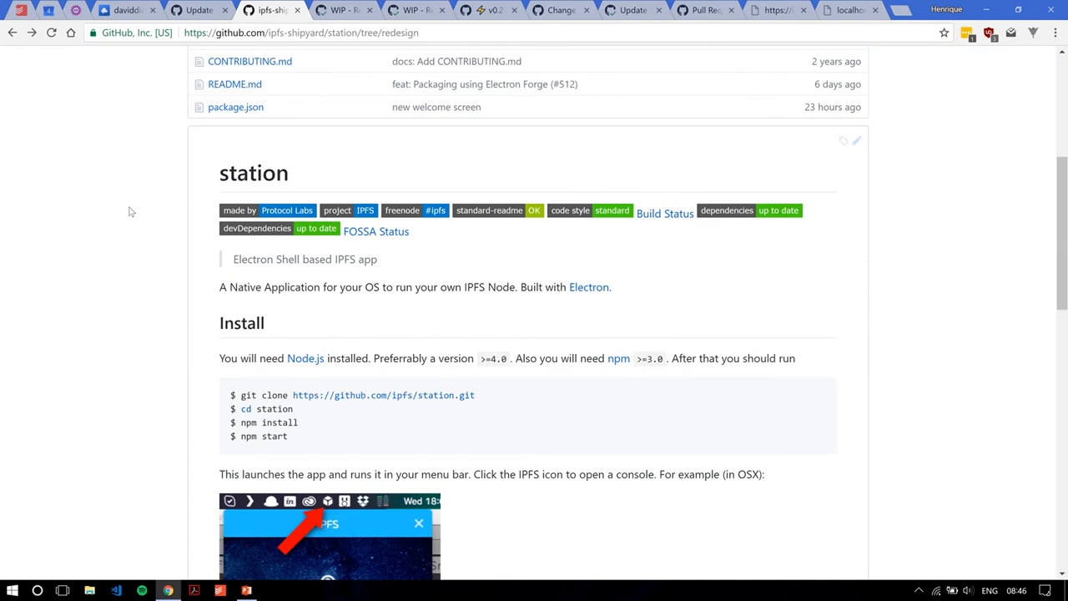
scroll("down", 3)
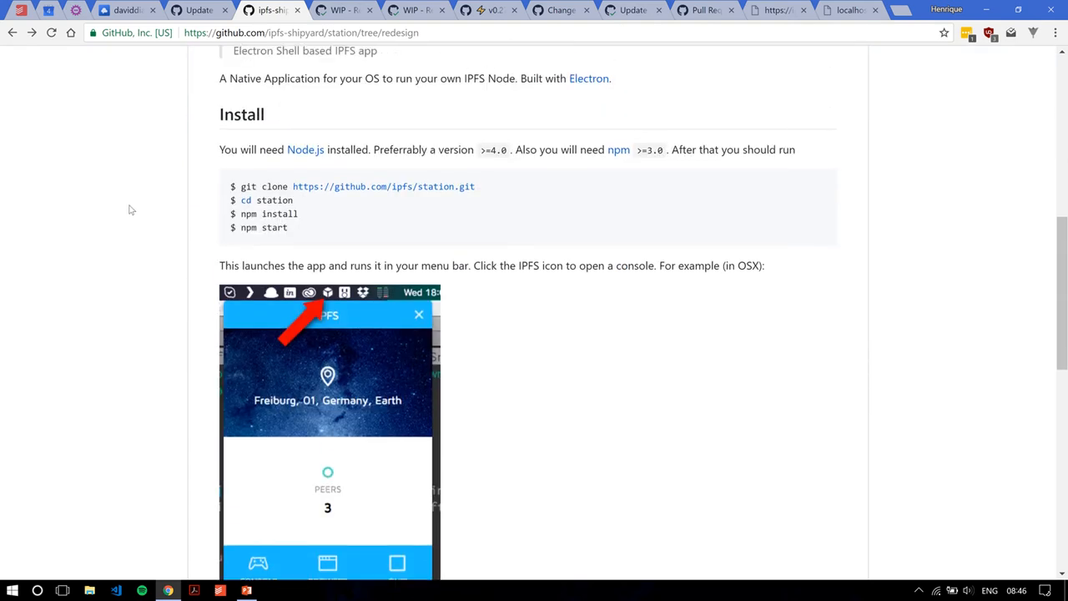
scroll("down", 3)
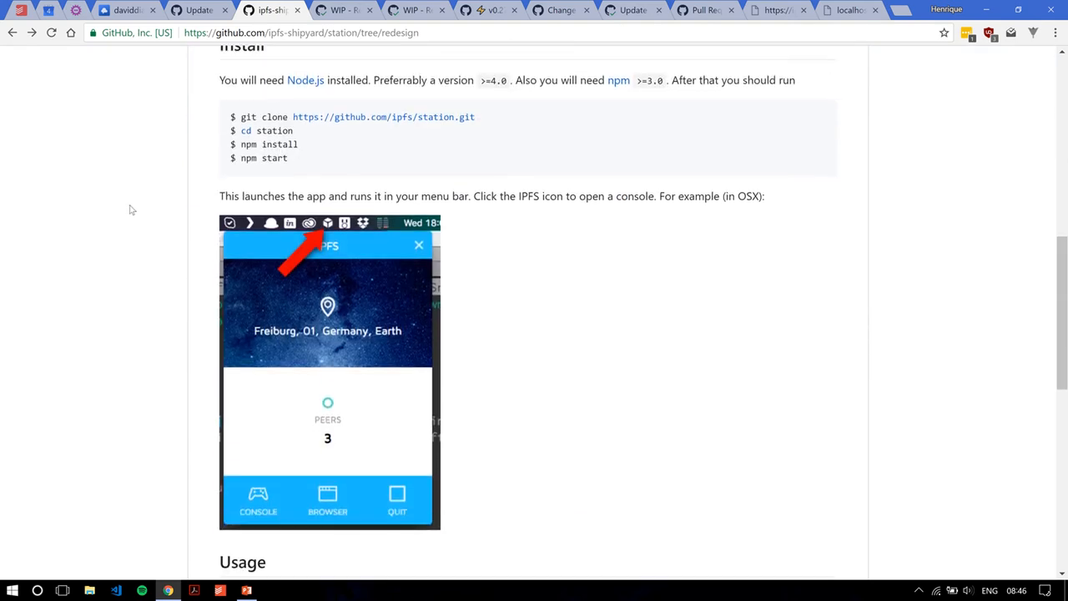
scroll("down", 3)
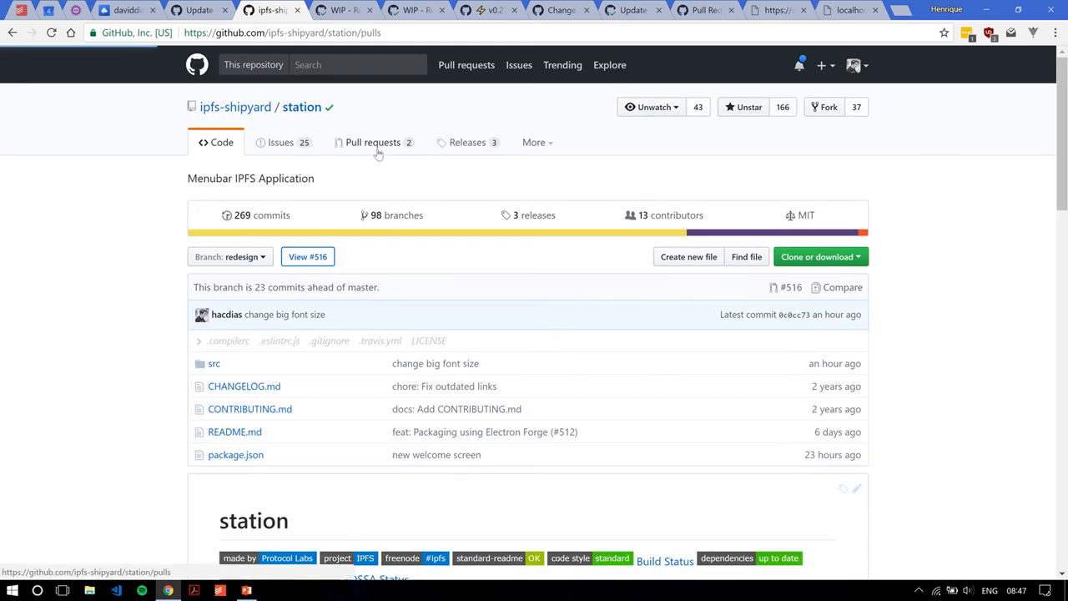
left_click(374, 142)
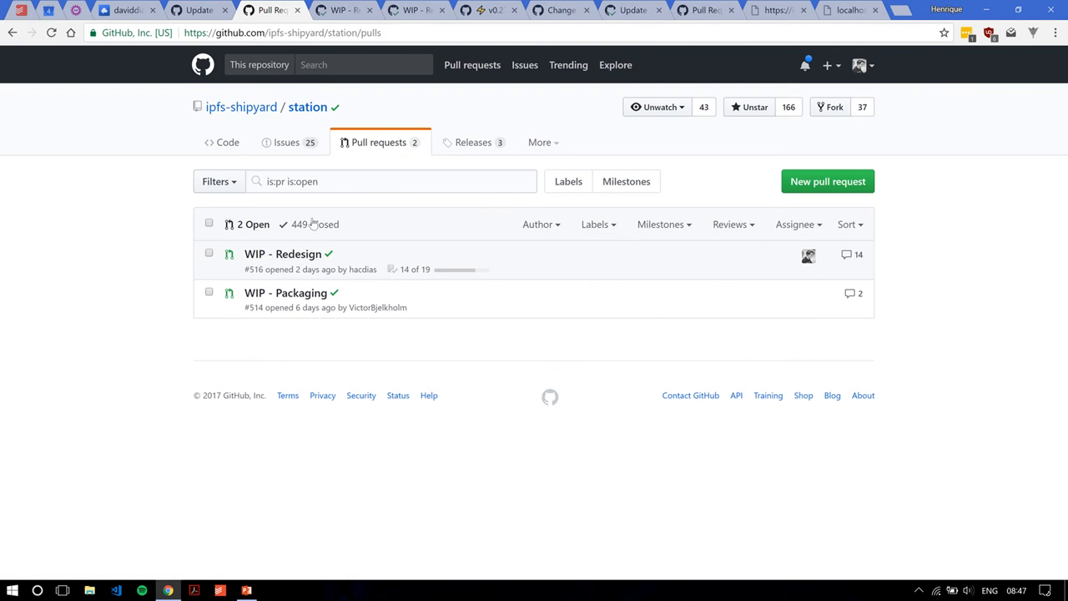
left_click(316, 224)
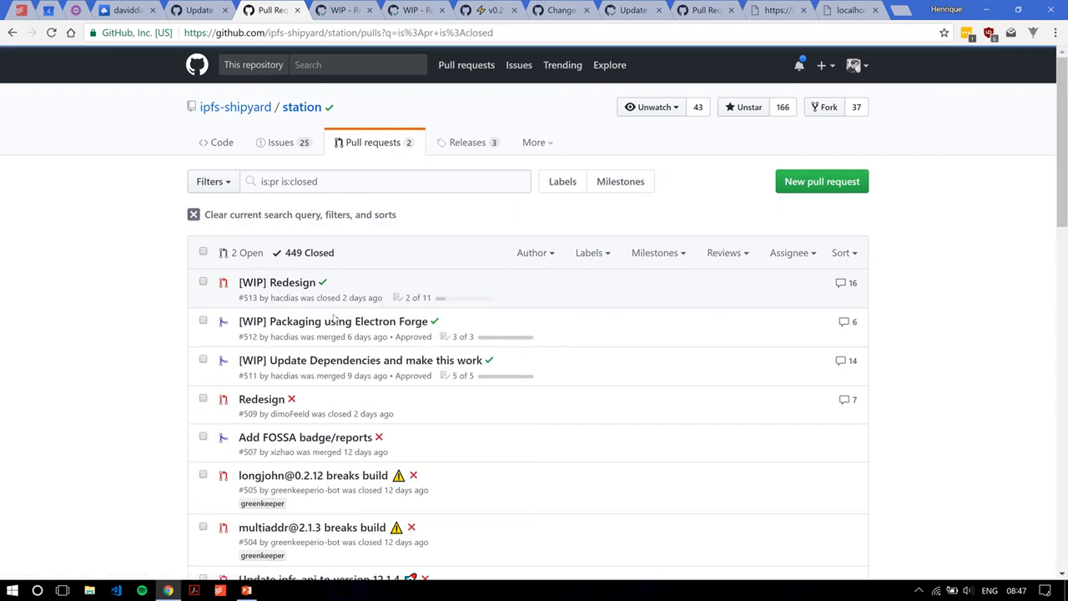
mouse_move(287, 282)
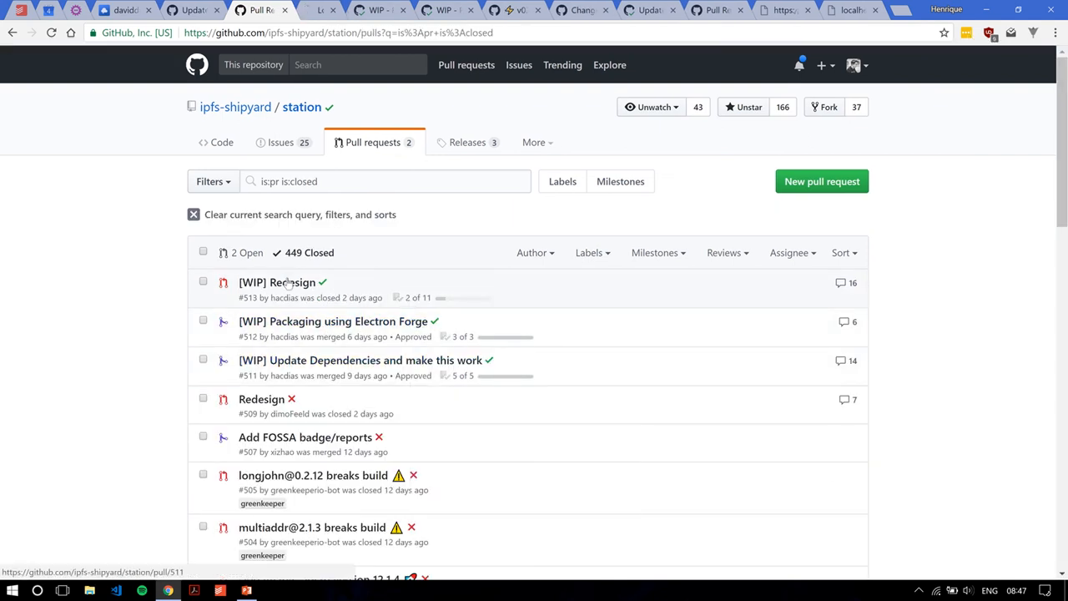
Open merged pull request #511 'Update Dependencies and make this work' and read its conversation
left_click(359, 360)
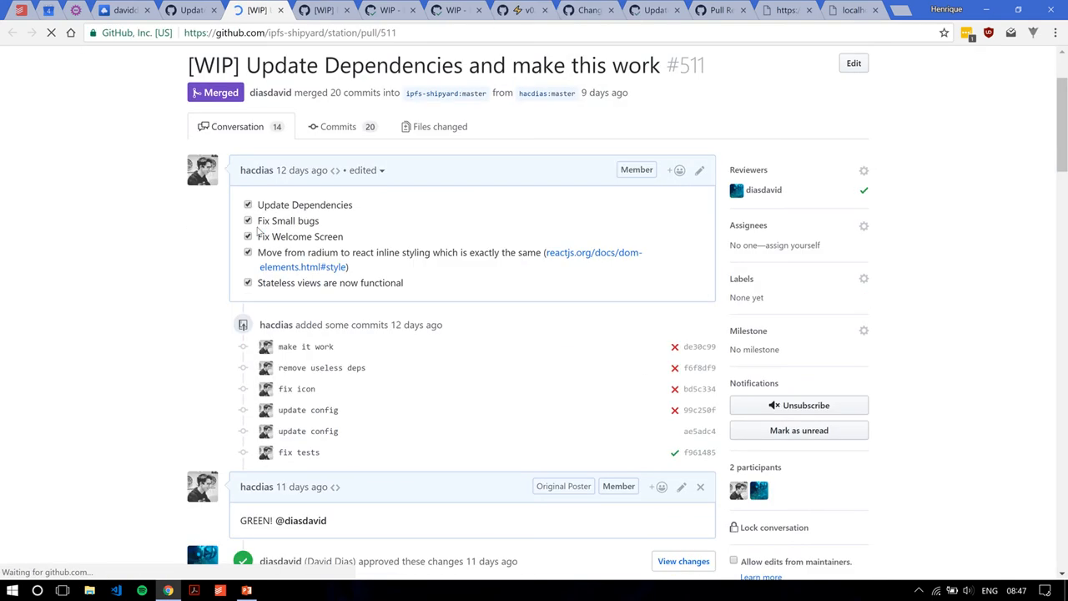
scroll("down", 3)
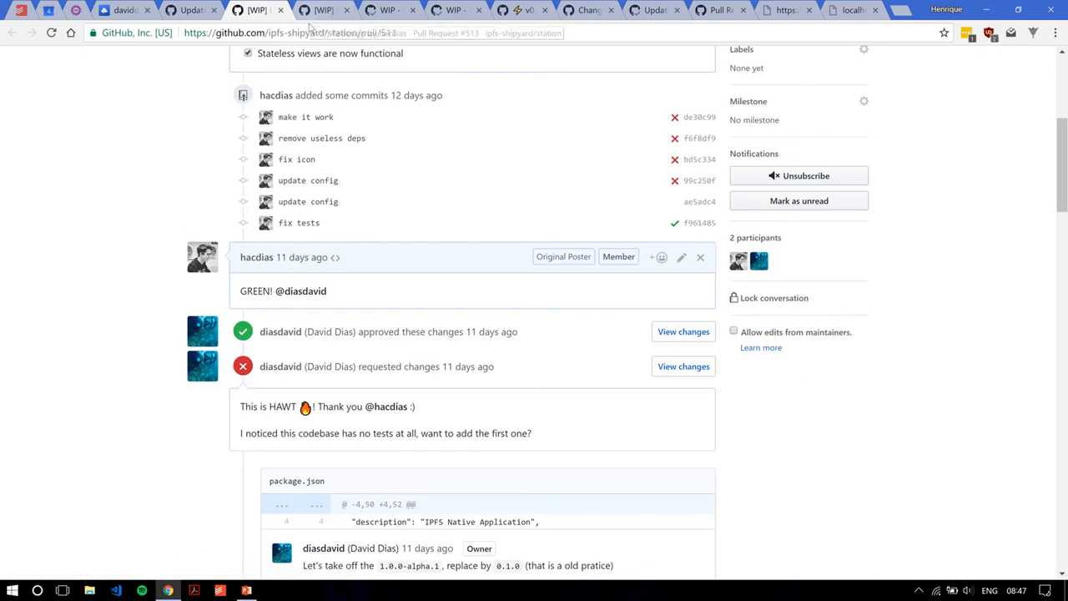
Return to the desktop and run the IPFS Station-0.1.0 Setup.exe installer
left_click(988, 10)
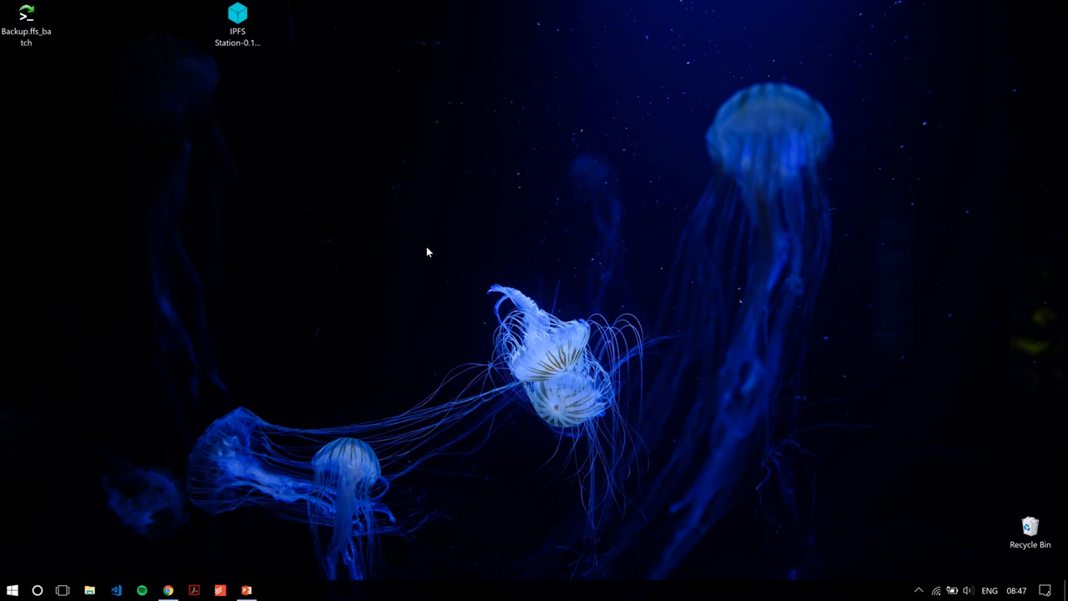
left_click(237, 26)
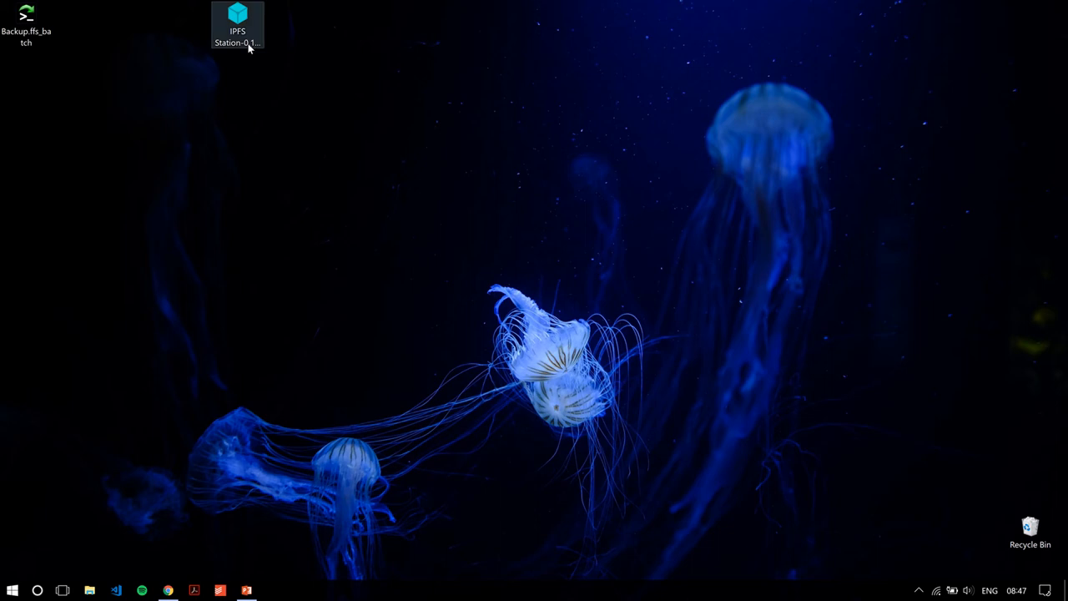
left_click(237, 20)
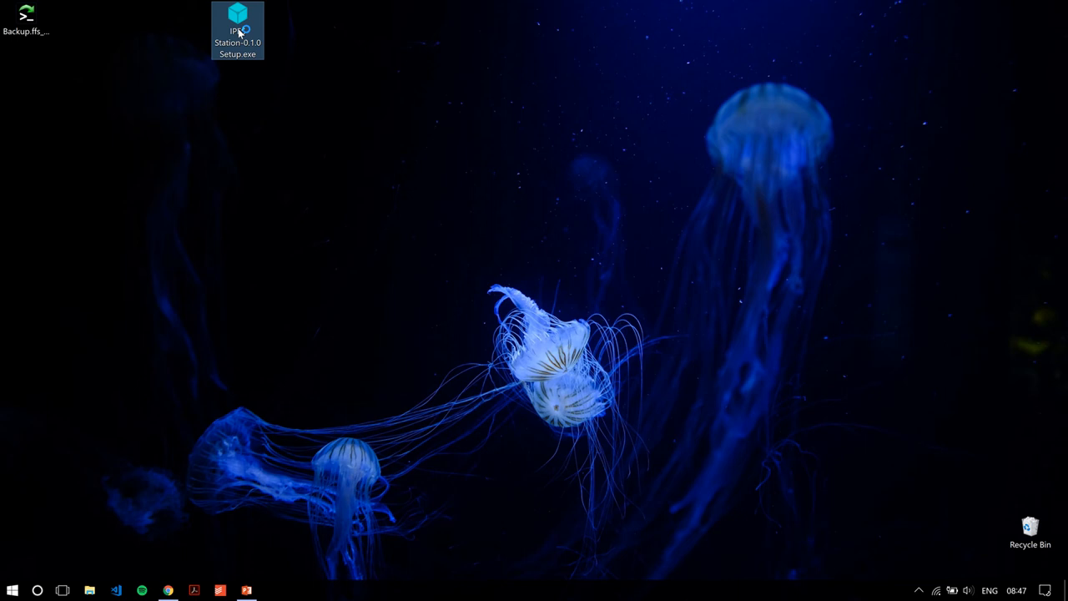
double_click(237, 25)
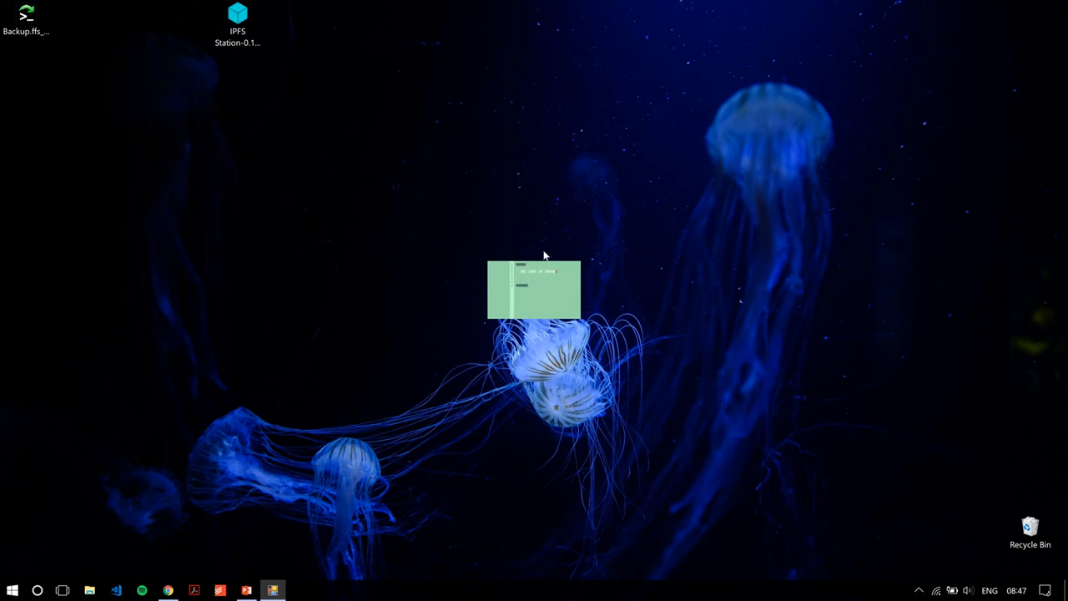
mouse_move(430, 302)
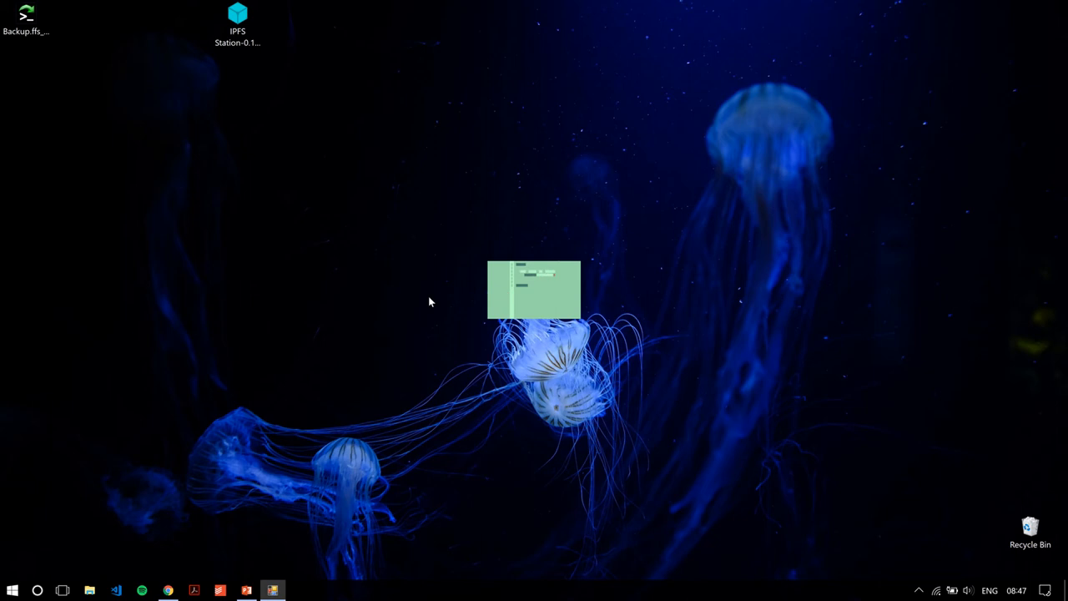
mouse_move(444, 230)
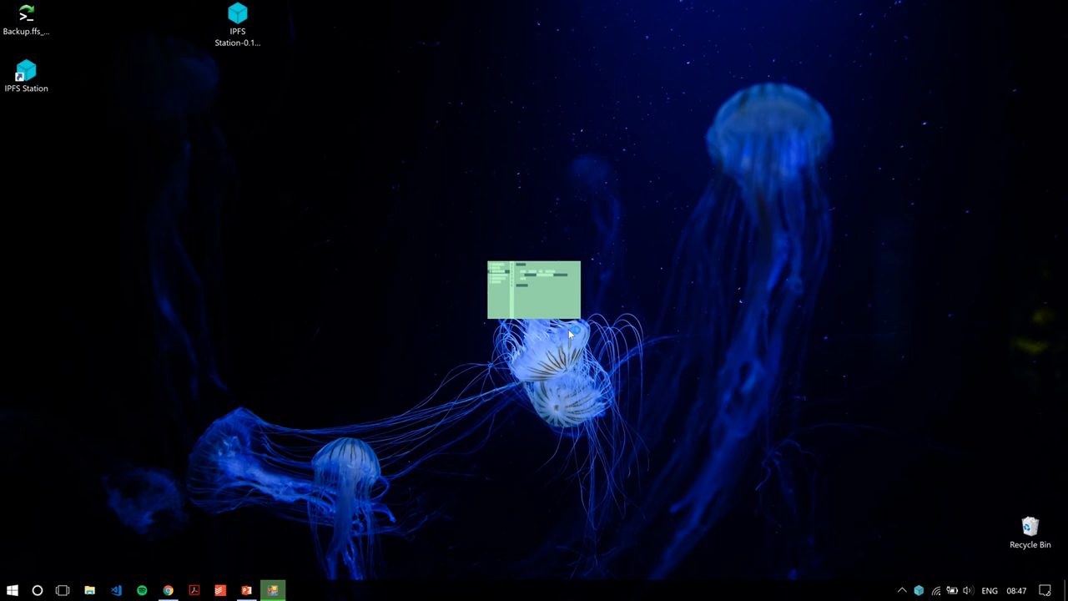
Launch the newly installed IPFS Station from its desktop shortcut
double_click(27, 70)
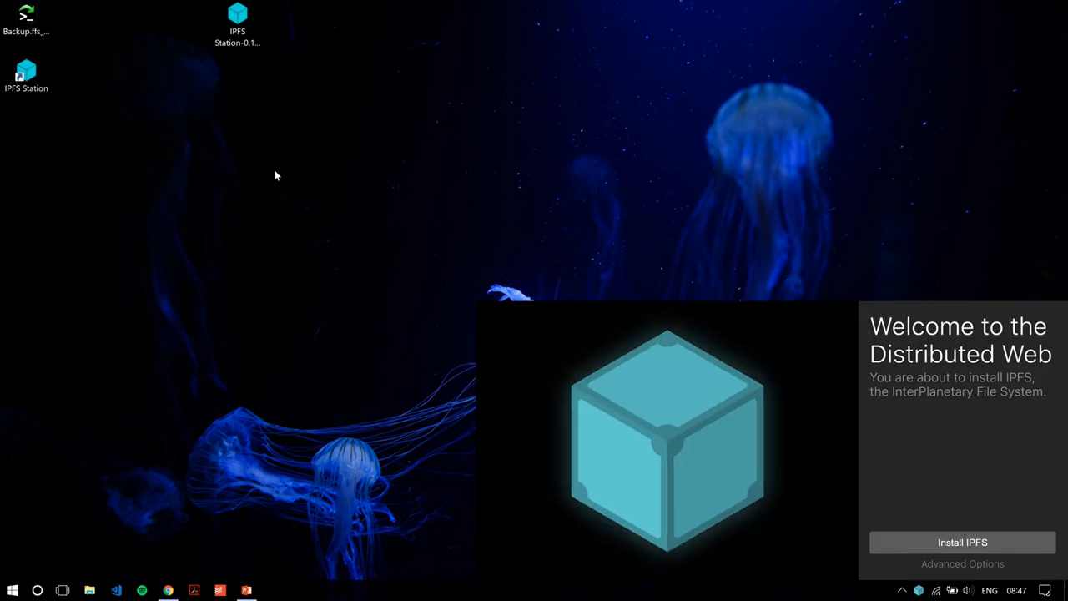
mouse_move(392, 223)
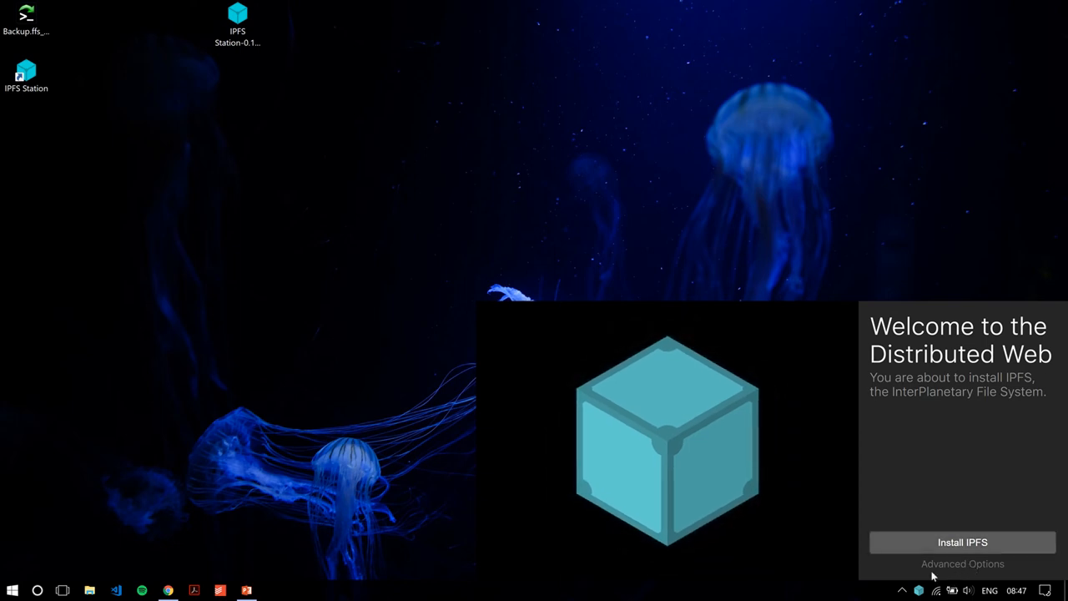
Reveal Advanced Options and install IPFS with the default folder and 4096 key size
left_click(961, 565)
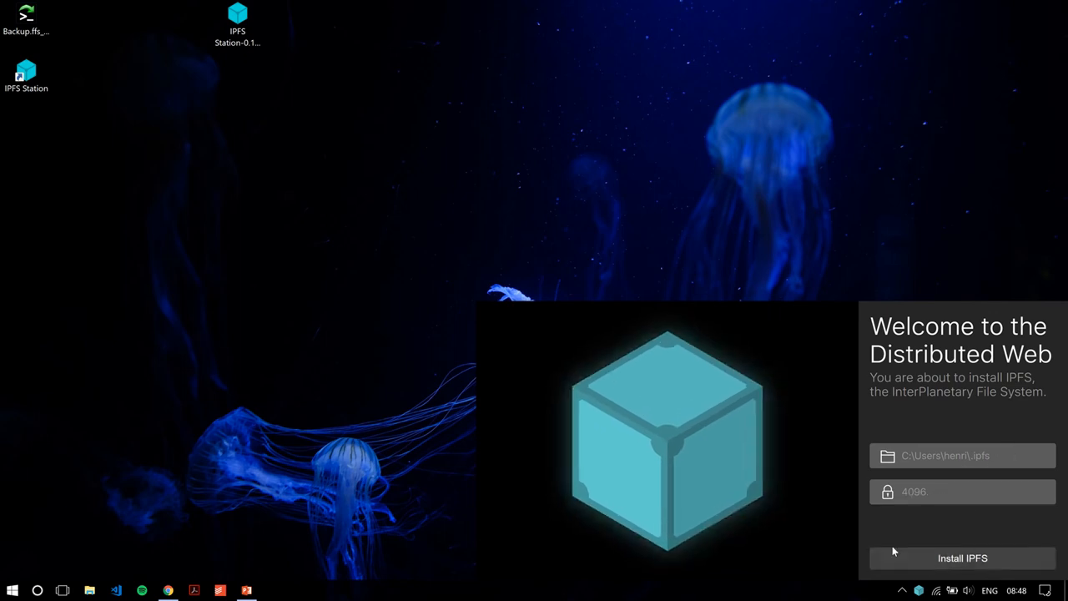
left_click(962, 557)
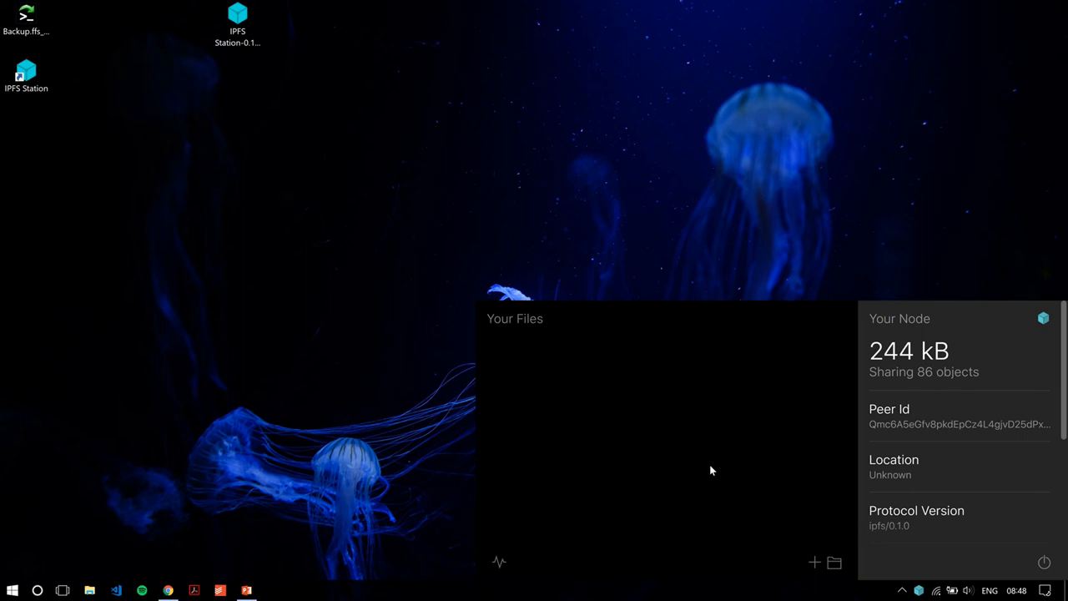
mouse_move(576, 444)
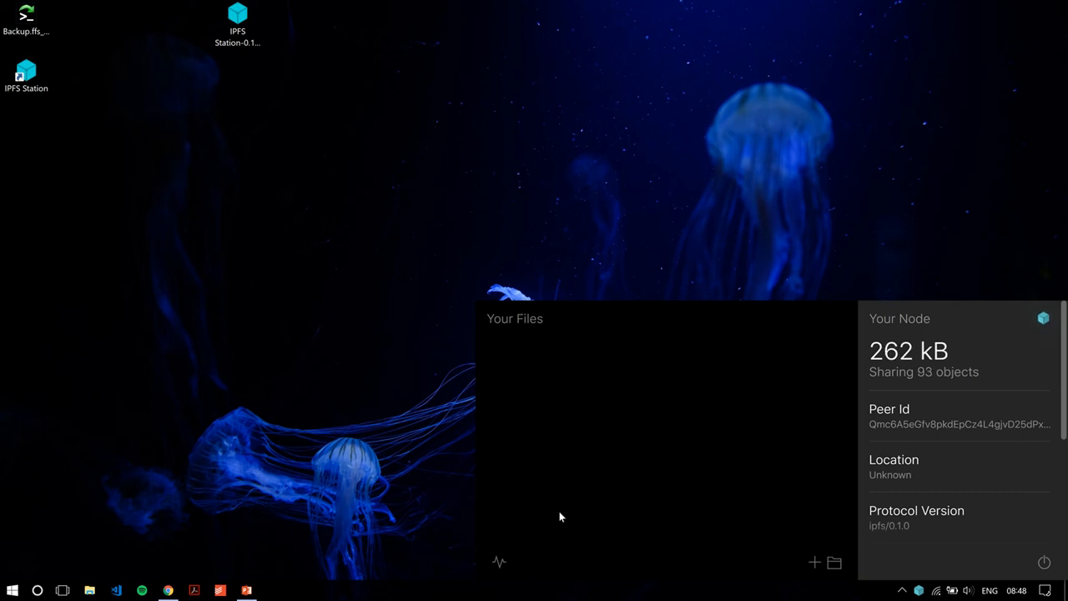
mouse_move(181, 210)
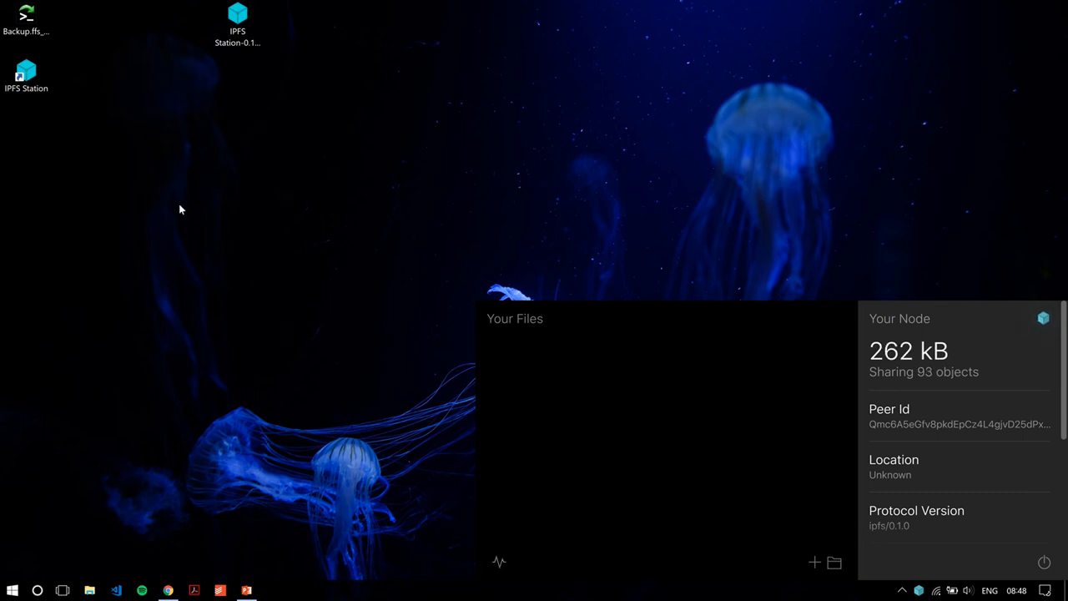
Create desktop text document IPFS STation.txt reading "Here's a demo file" and close Notepad
right_click(180, 209)
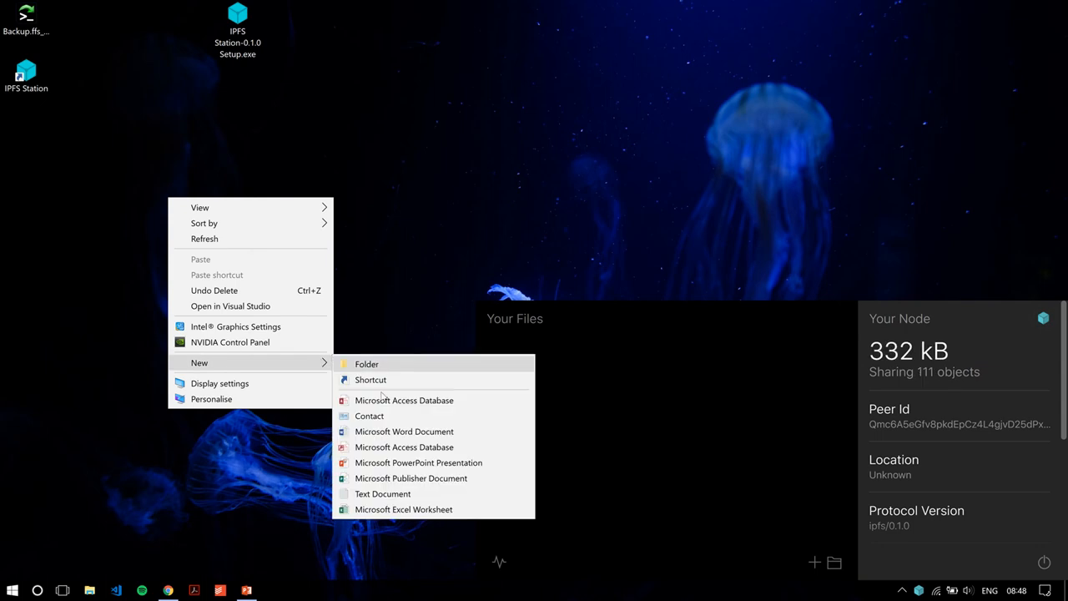
left_click(382, 495)
type("Here's a demo file")
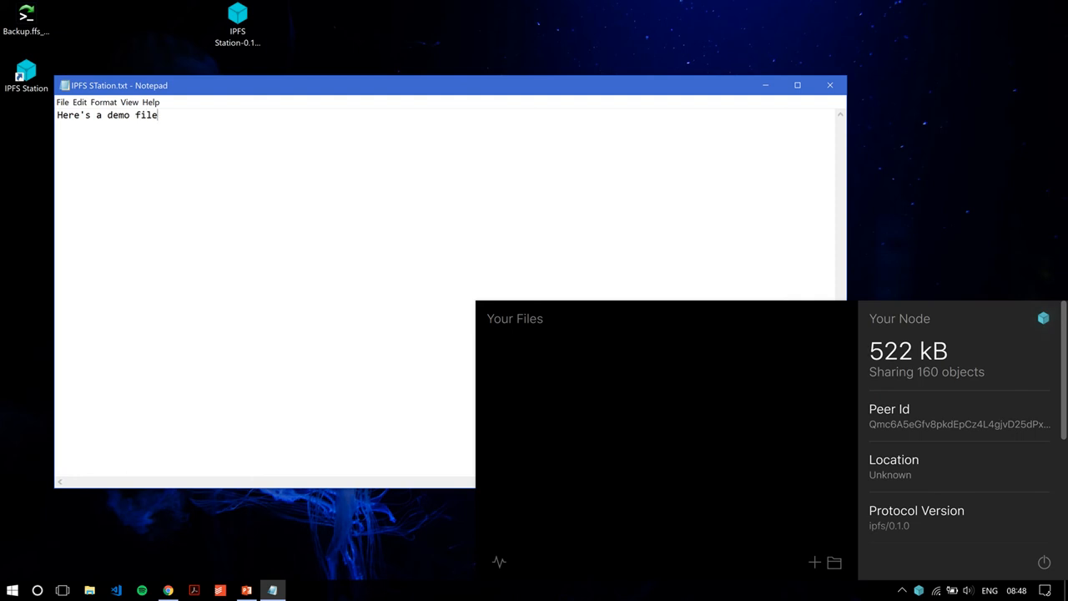
left_click(831, 85)
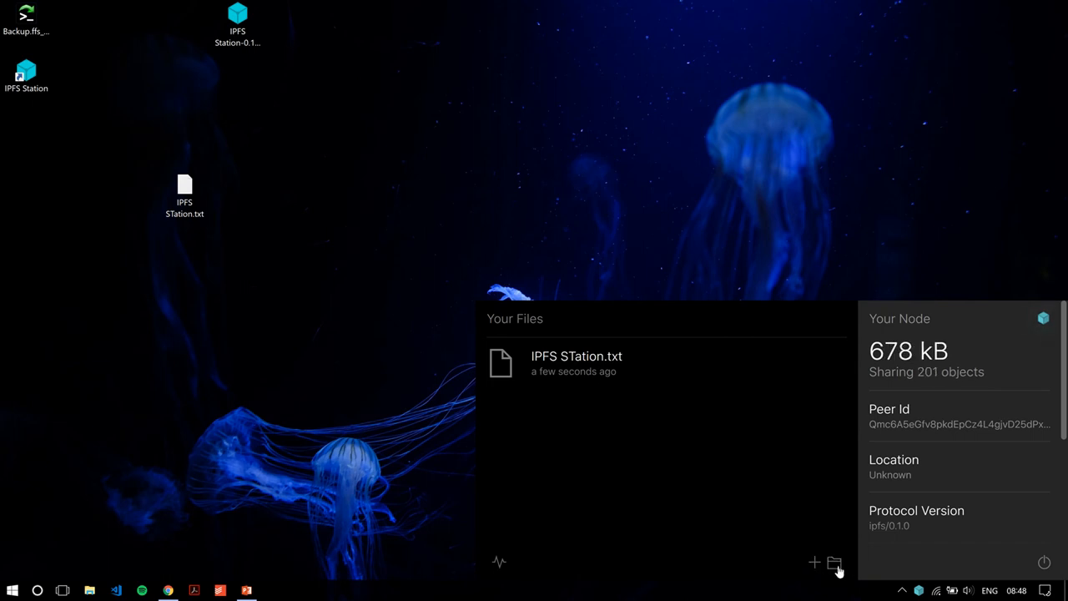
mouse_move(780, 371)
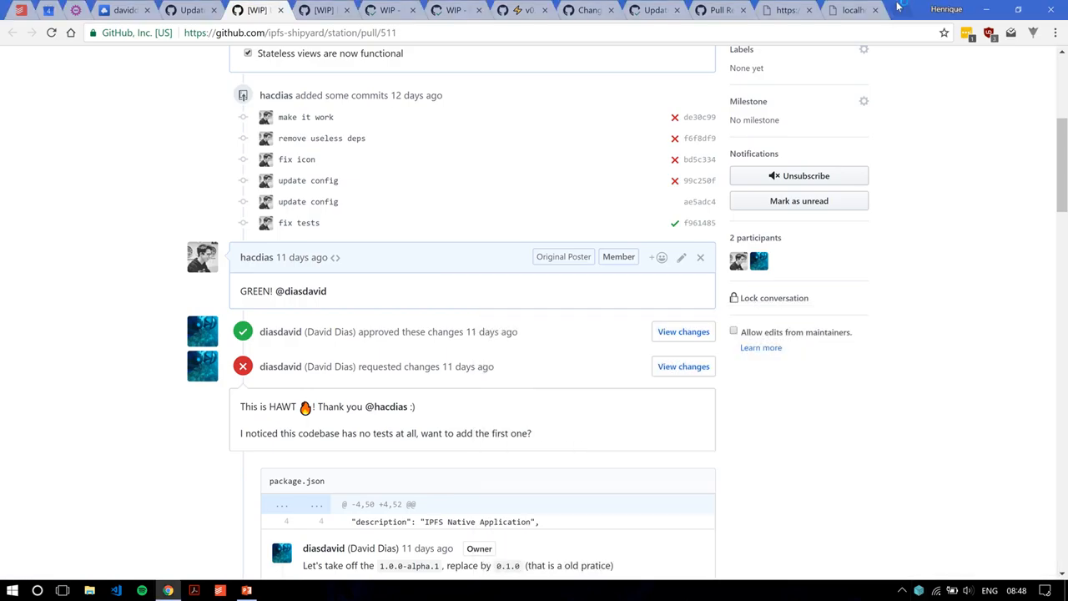
left_click(851, 10)
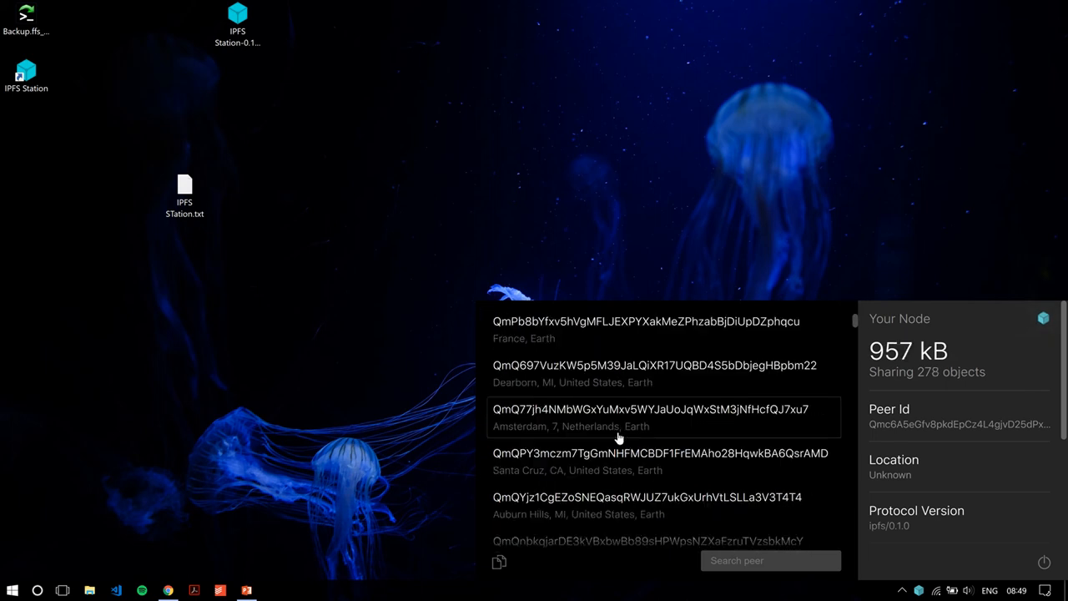
Browse the connected peers list and filter it with 'qmnn' in the Search peer box
scroll("down", 3)
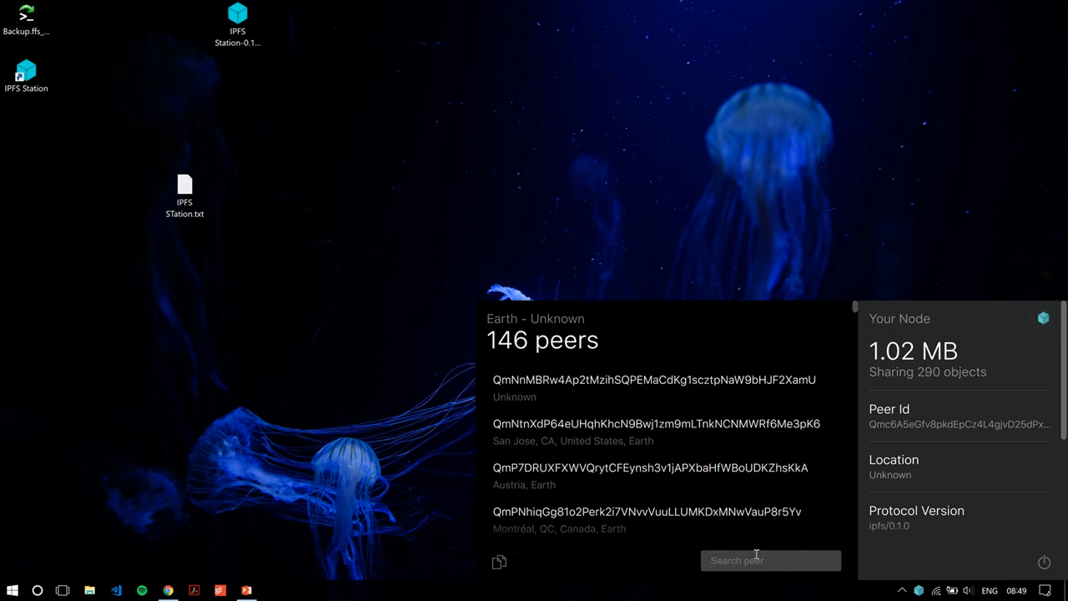
type("qmnn")
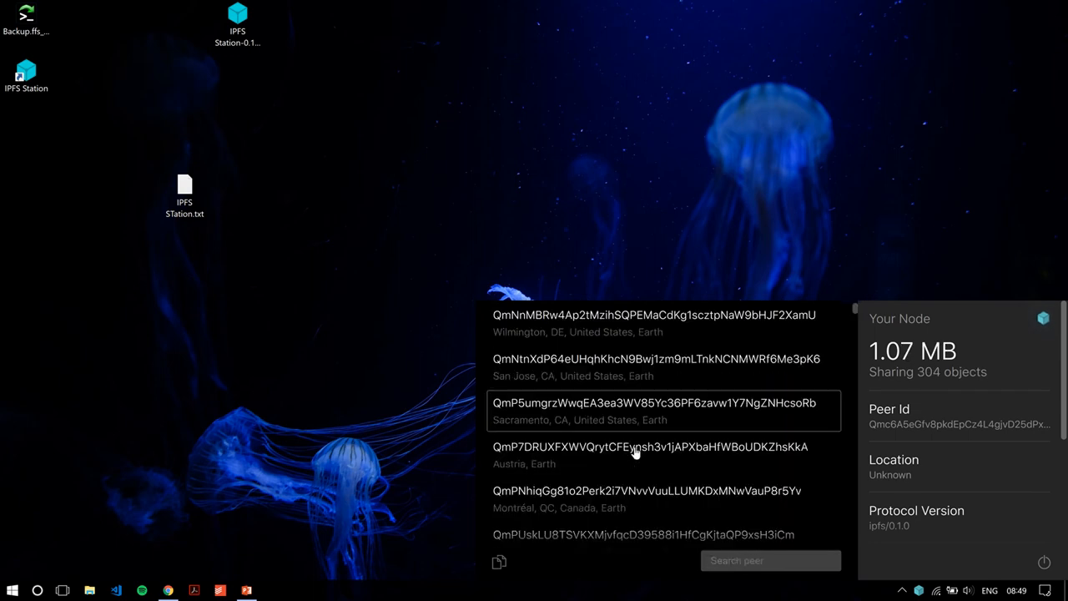
scroll("down", 3)
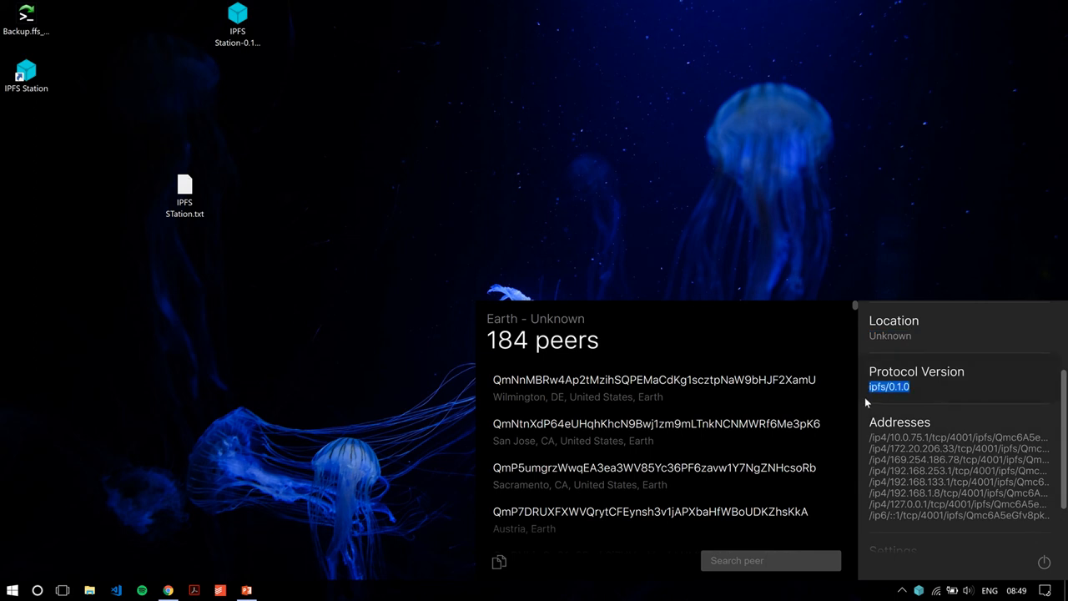
scroll("down", 3)
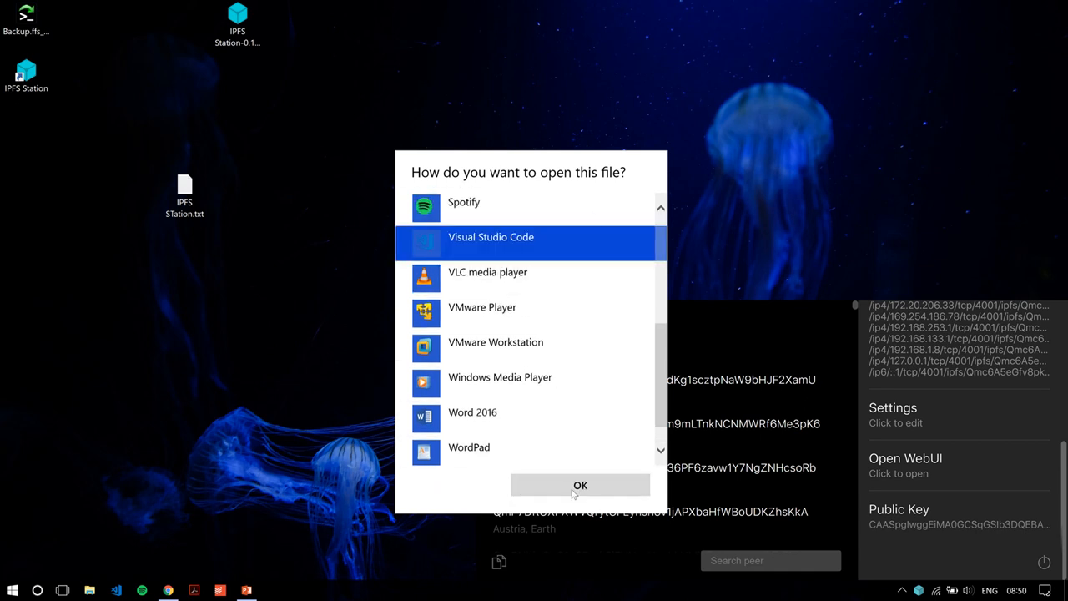
Open the node settings in Visual Studio Code and launch the node's WebUI
left_click(581, 484)
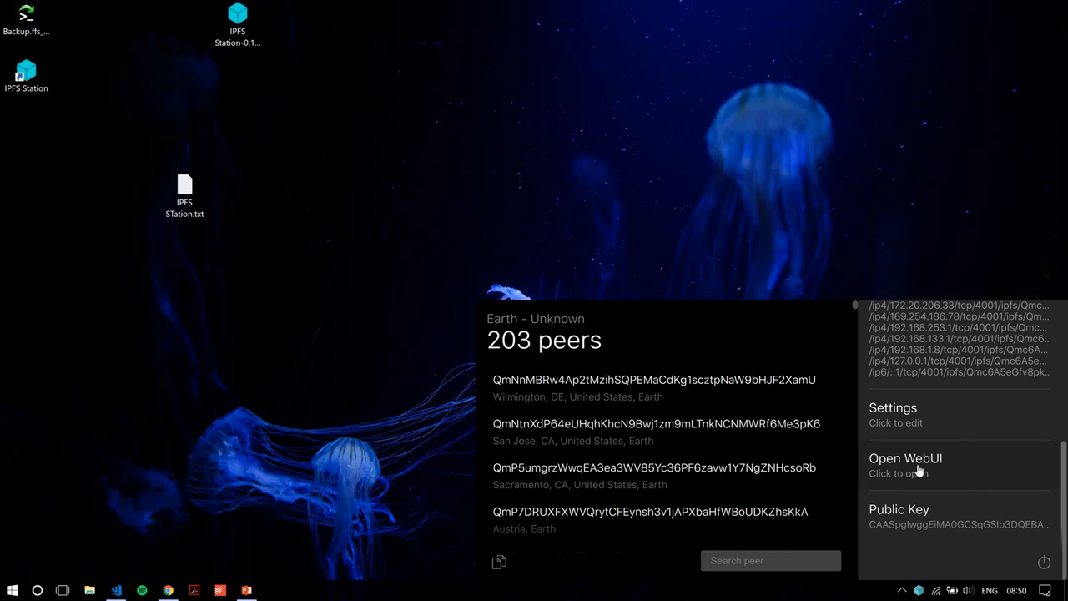
left_click(898, 474)
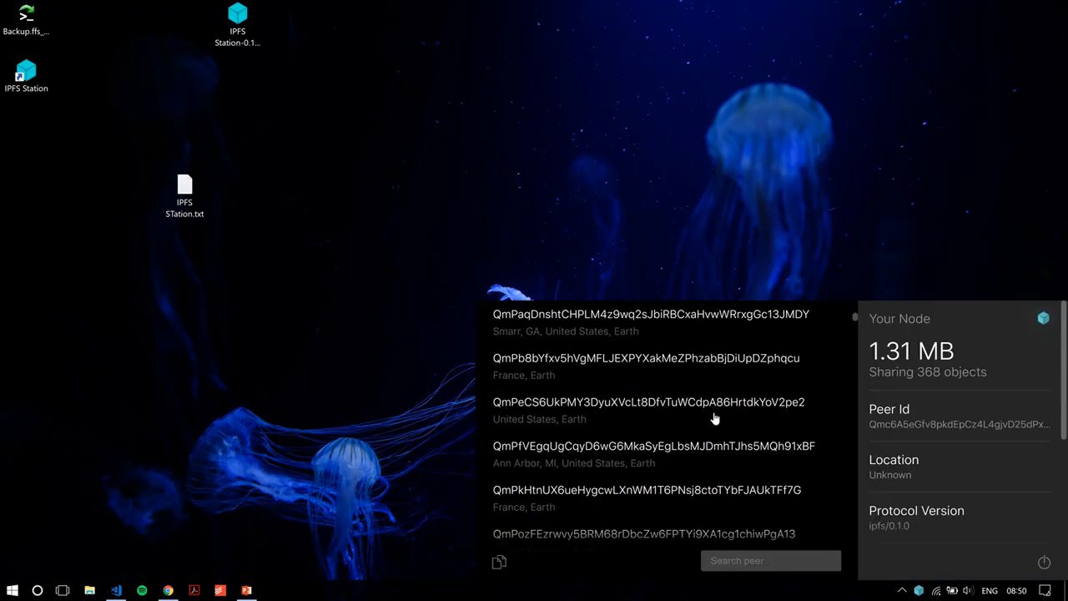
scroll("down", 3)
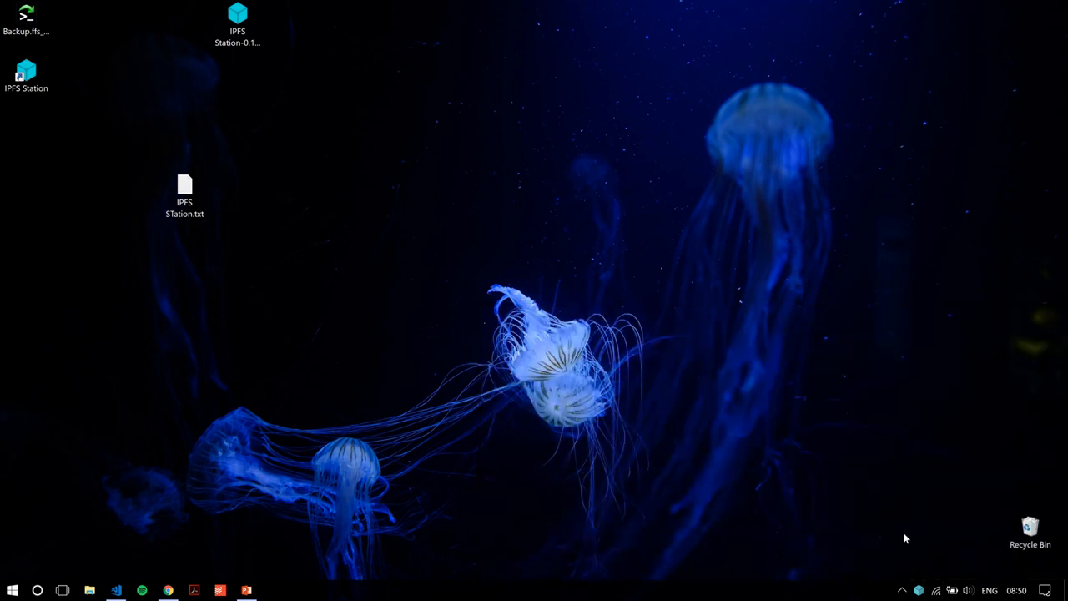
mouse_move(918, 590)
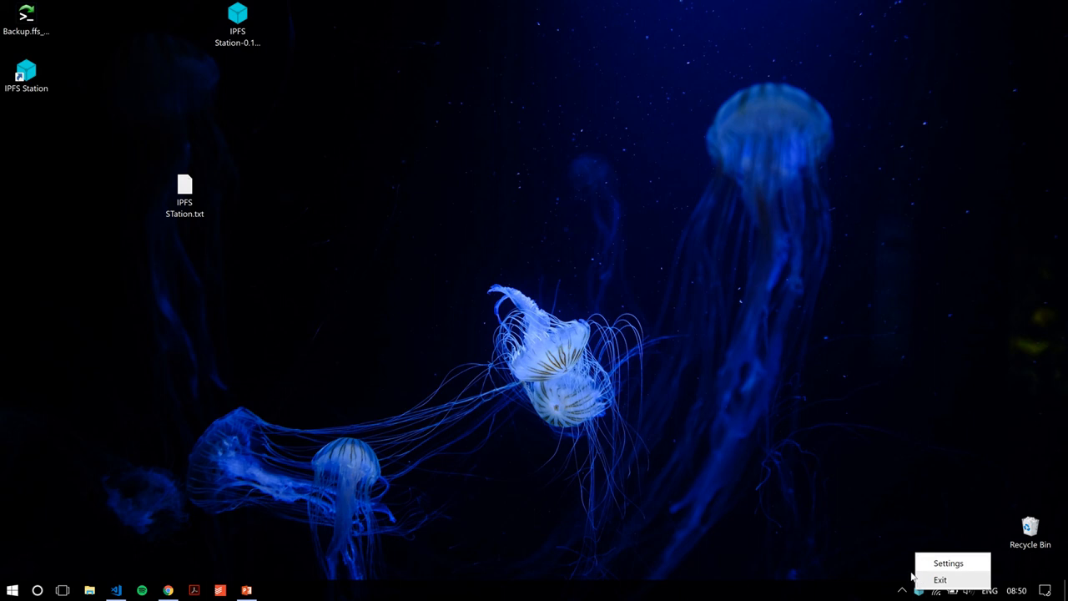
mouse_move(892, 554)
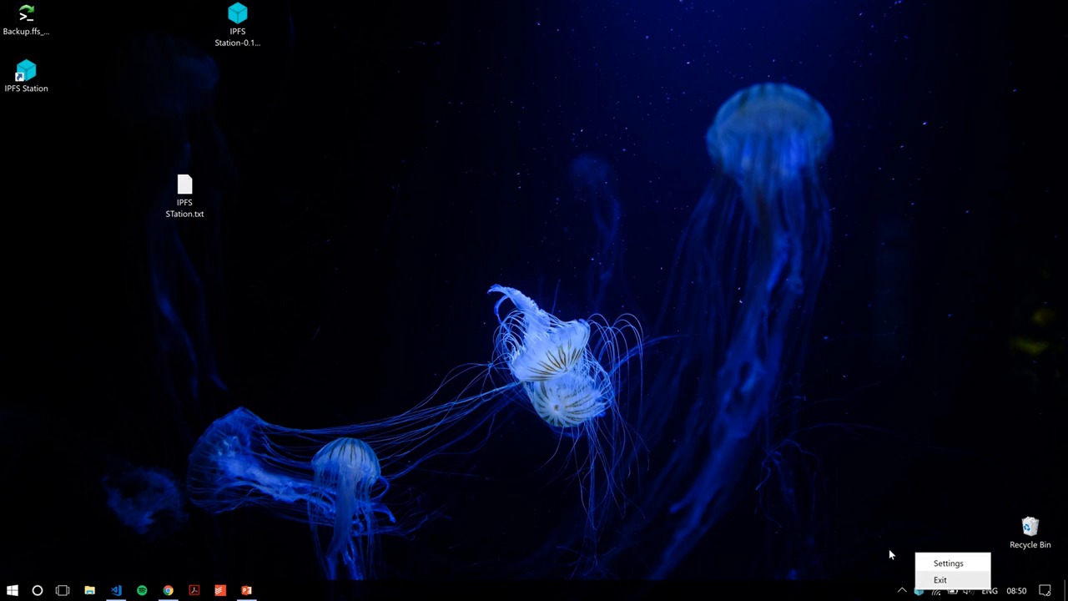
mouse_move(883, 546)
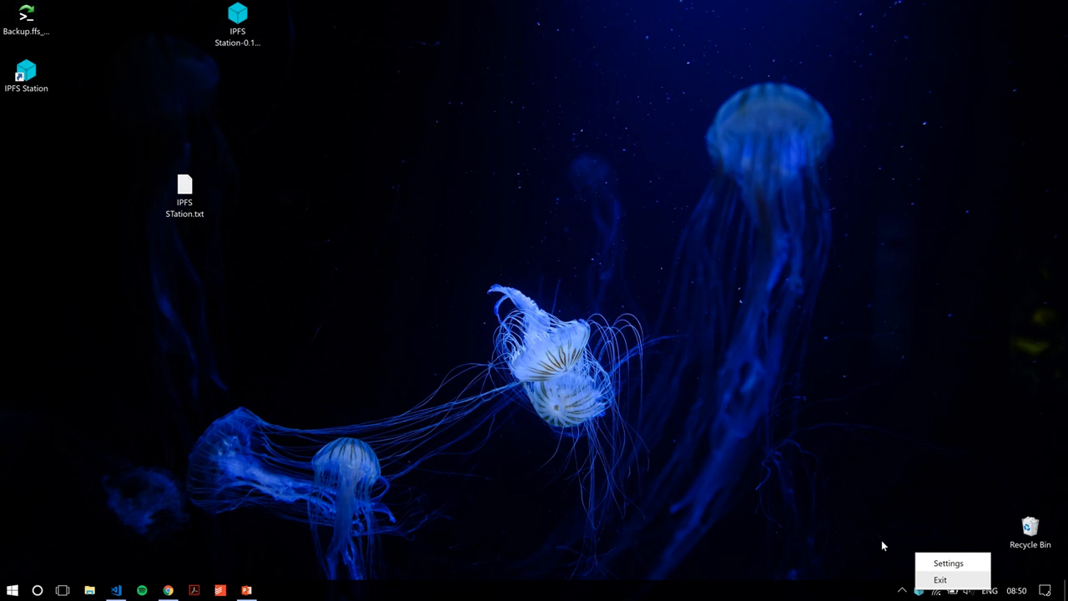
mouse_move(948, 578)
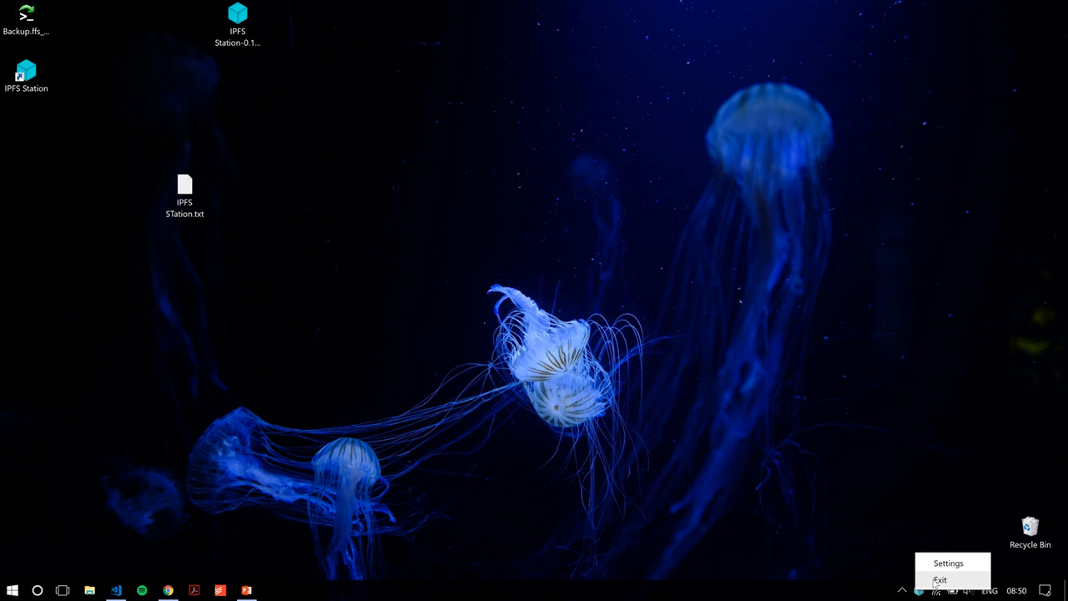
mouse_move(949, 564)
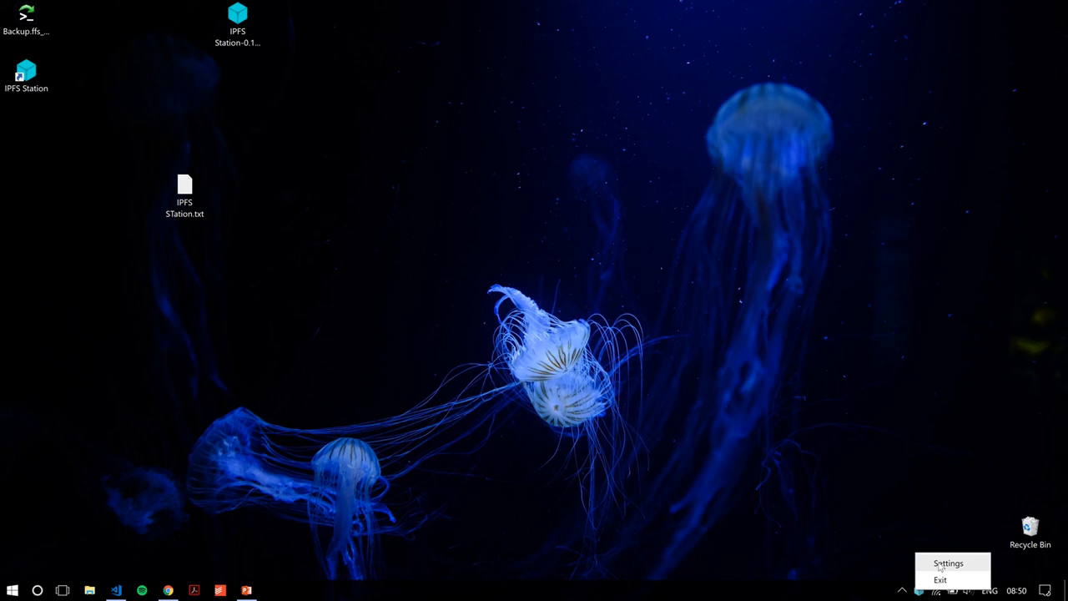
Reopen the IPFS Station panel from its tray icon's Settings option
left_click(948, 563)
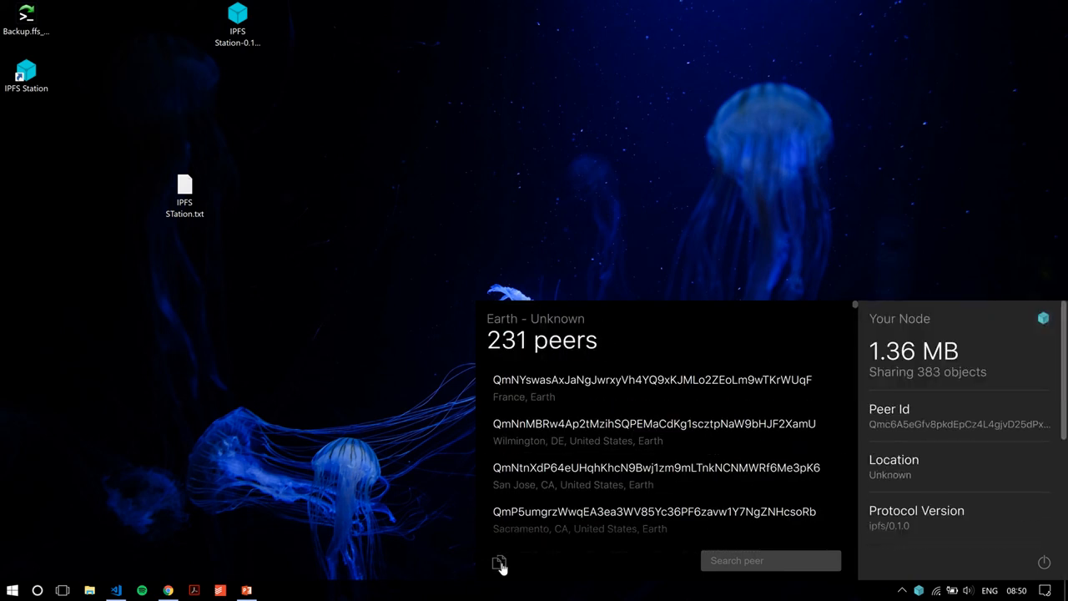
Switch back to the shared files list showing IPFS STation.txt and open the station repository's Code page
left_click(499, 563)
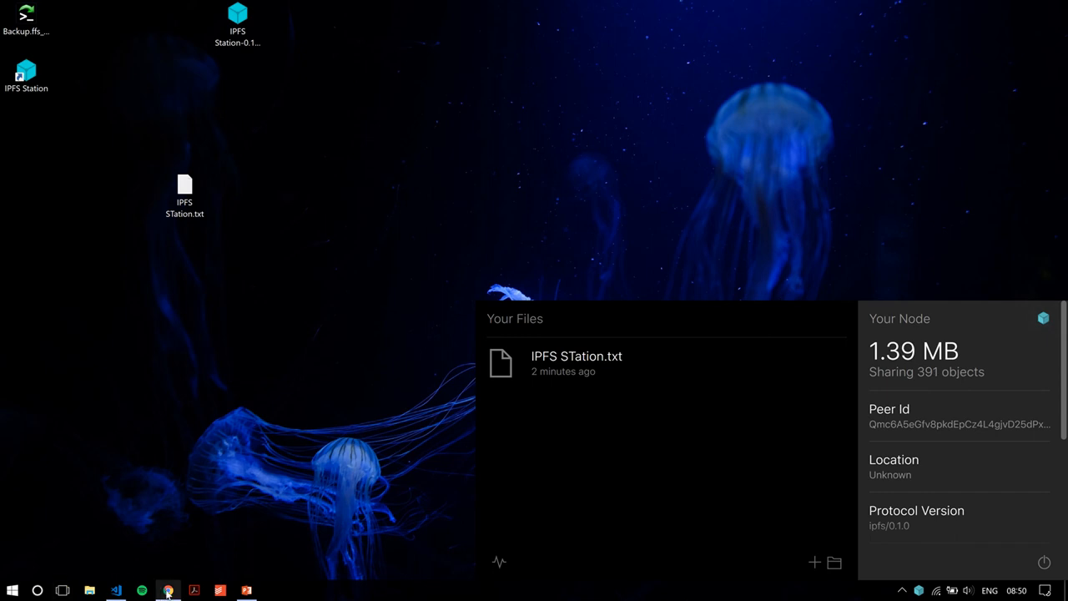
left_click(167, 591)
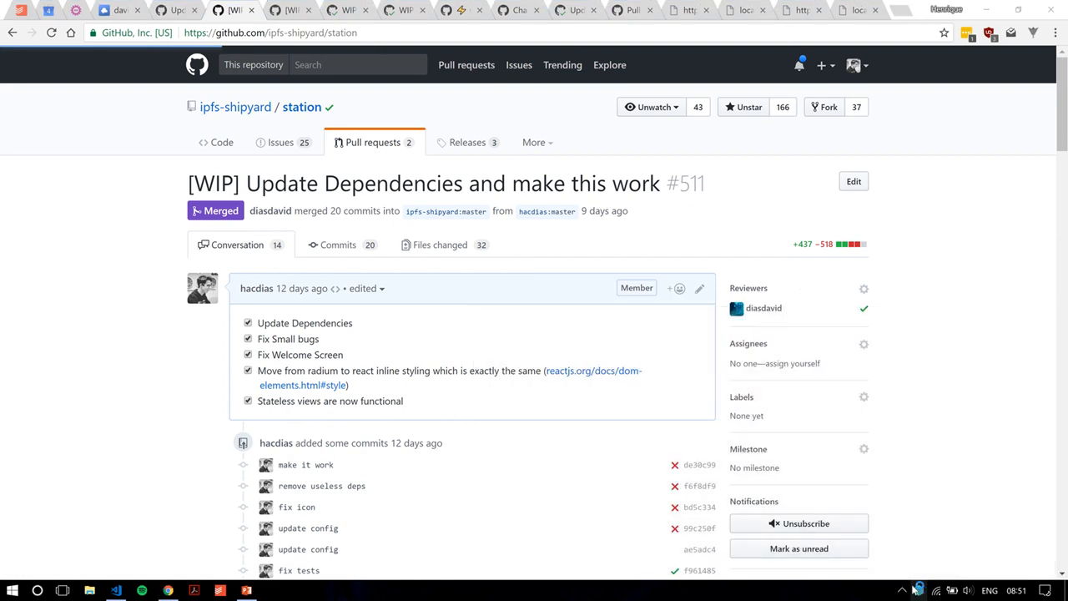
left_click(220, 142)
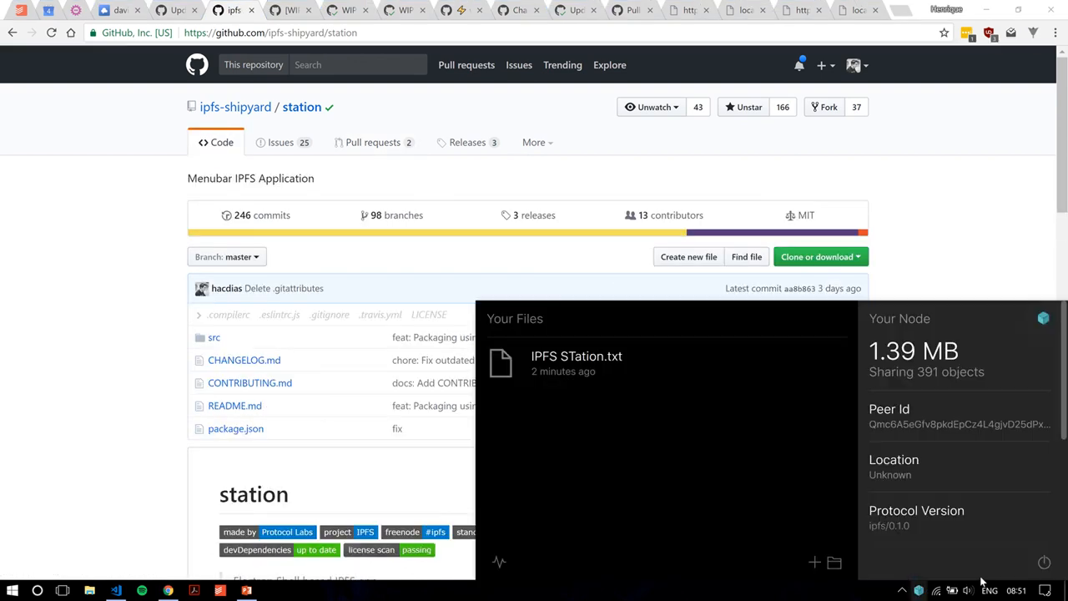